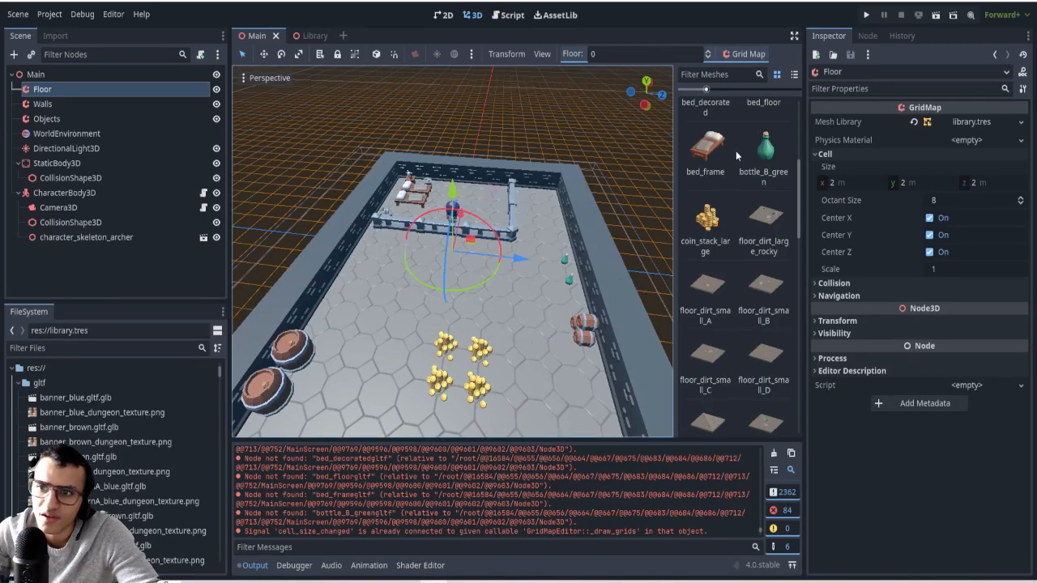
Create a new scene with a Node3D root renamed Library and filter the files for 'tile'.
scroll(down, 3)
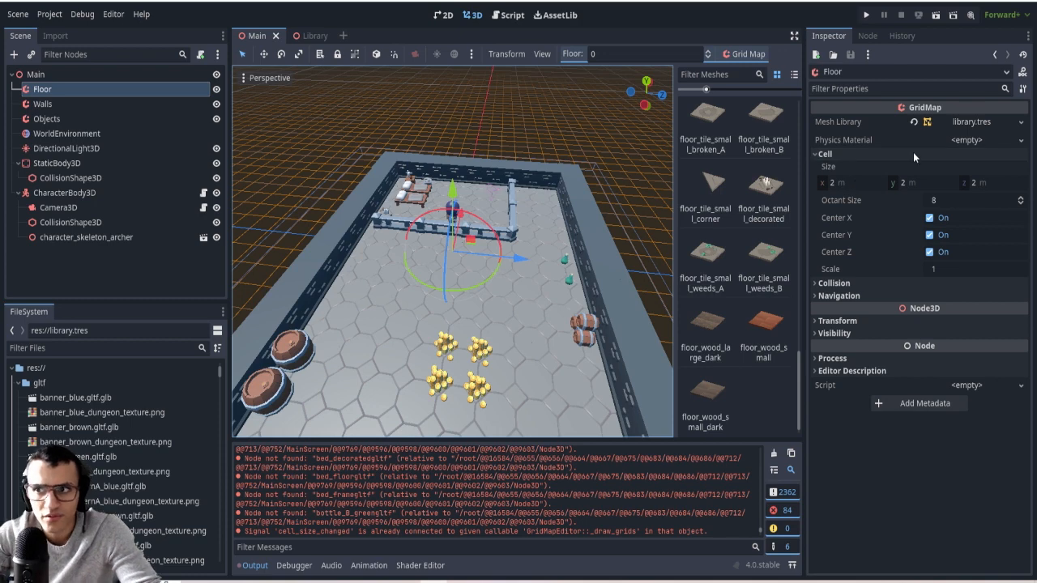
mouse_move(85, 405)
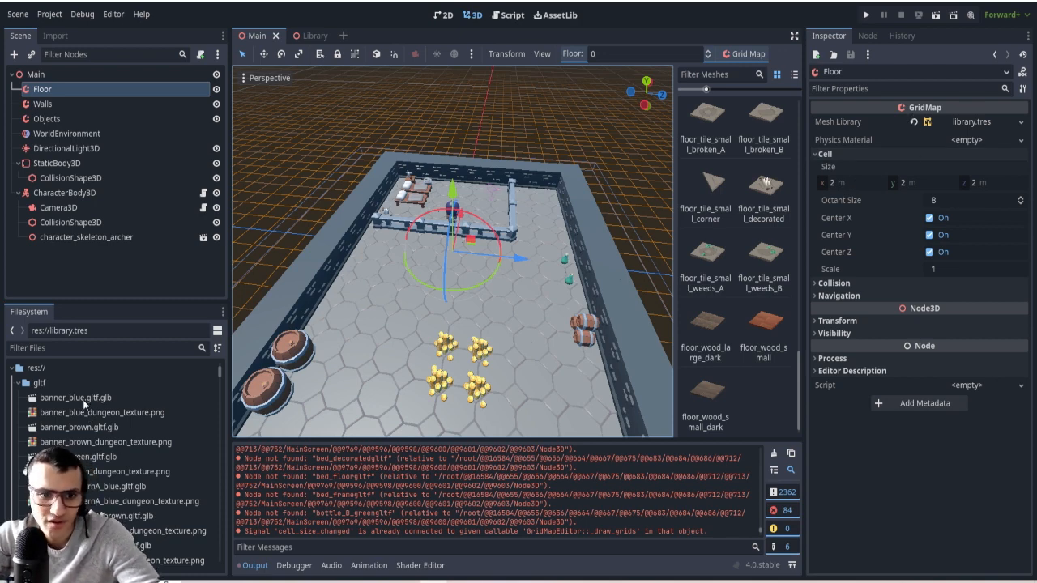
click(78, 398)
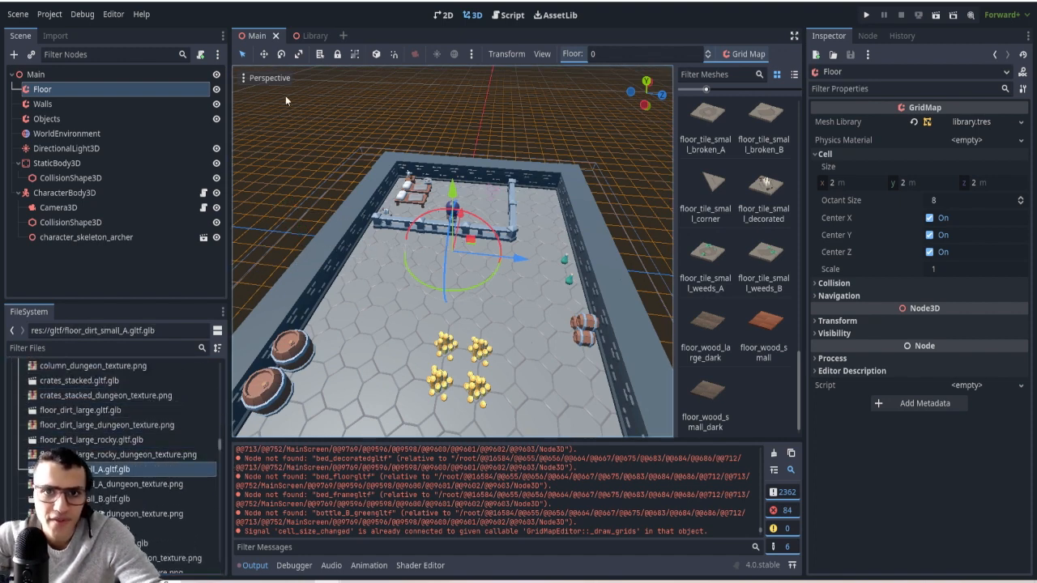
click(301, 36)
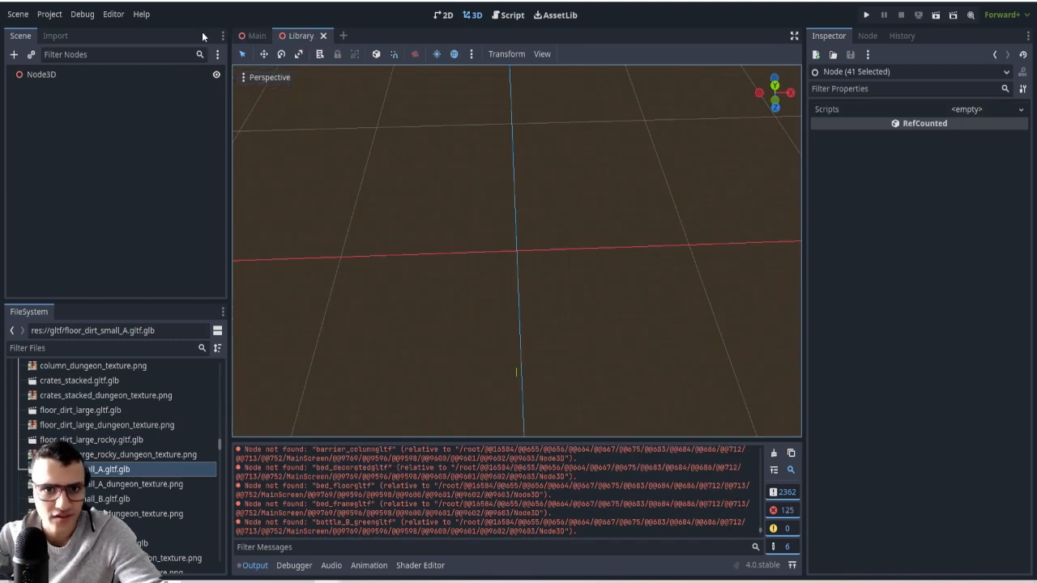
mouse_move(542, 253)
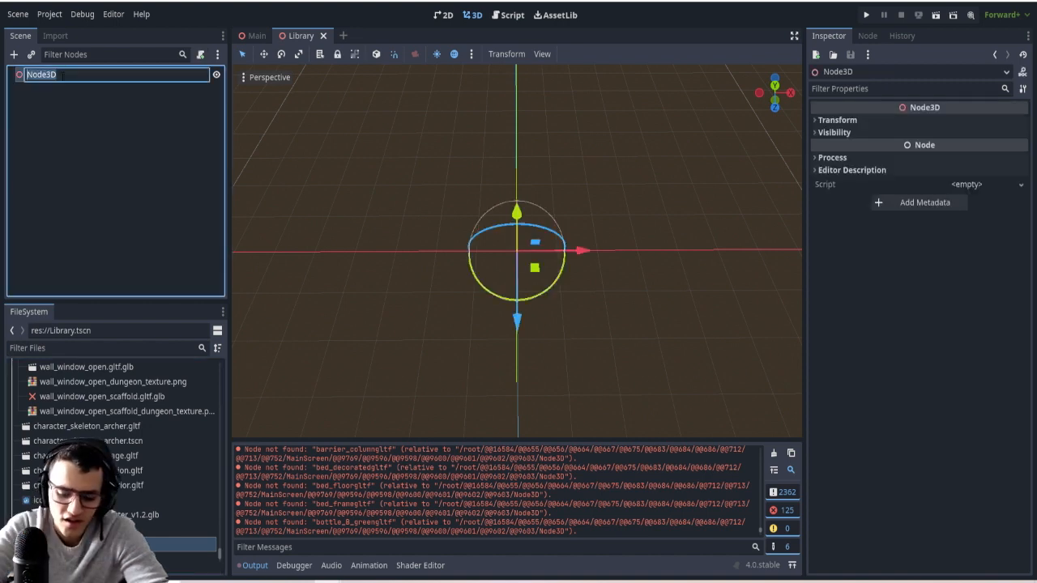
text(Library)
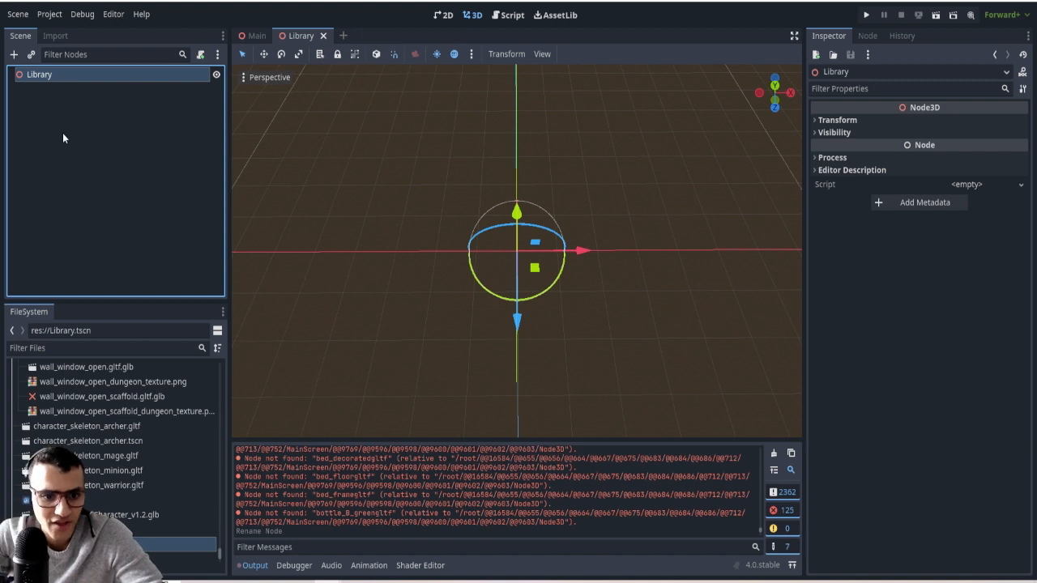
text(tile)
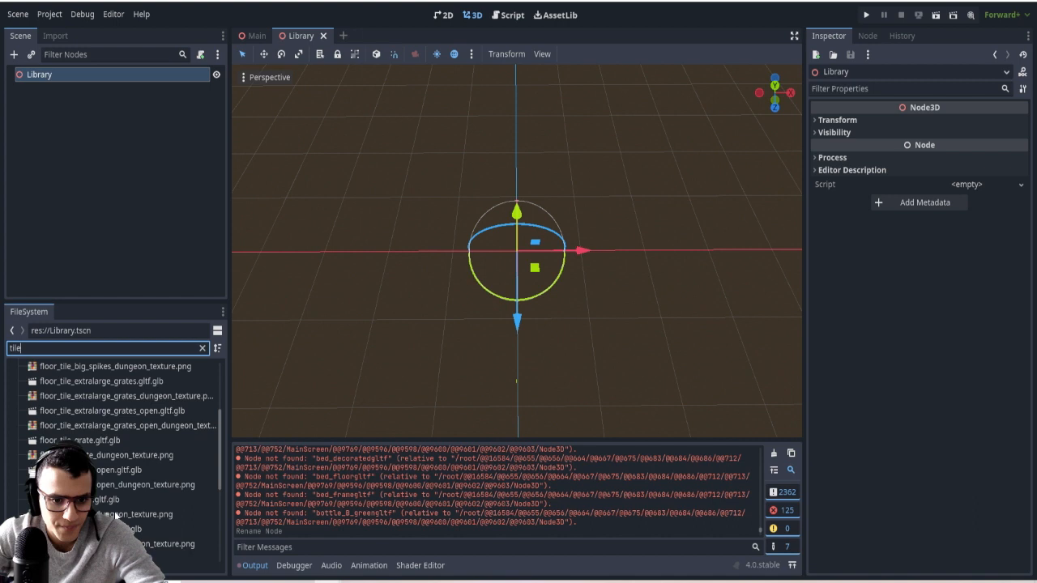
Remove the big spikes tile and add floor_tile_small, small_weeds_A and small_weeds_B side by side.
scroll(down, 3)
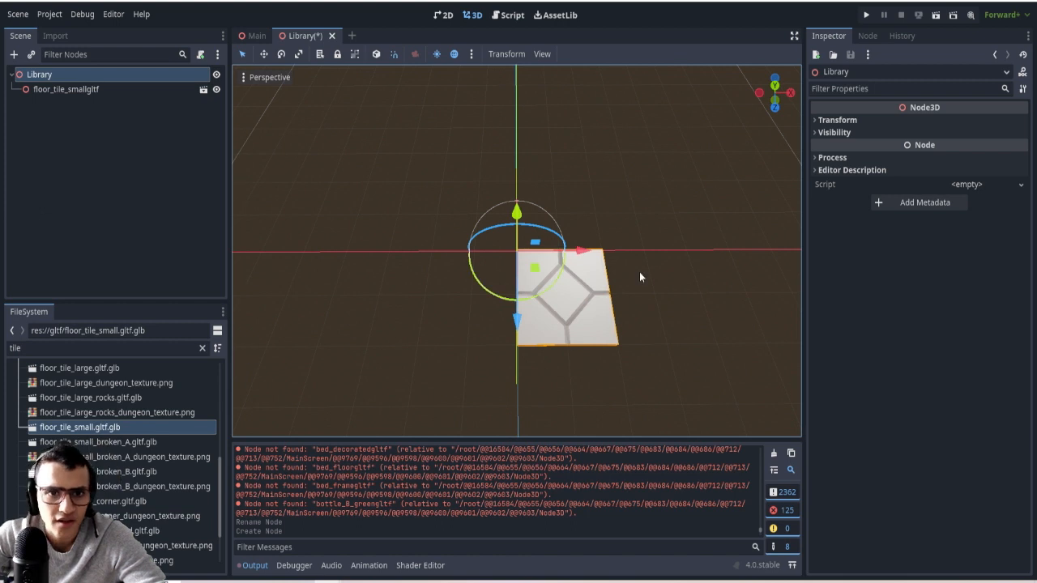
mouse_move(570, 333)
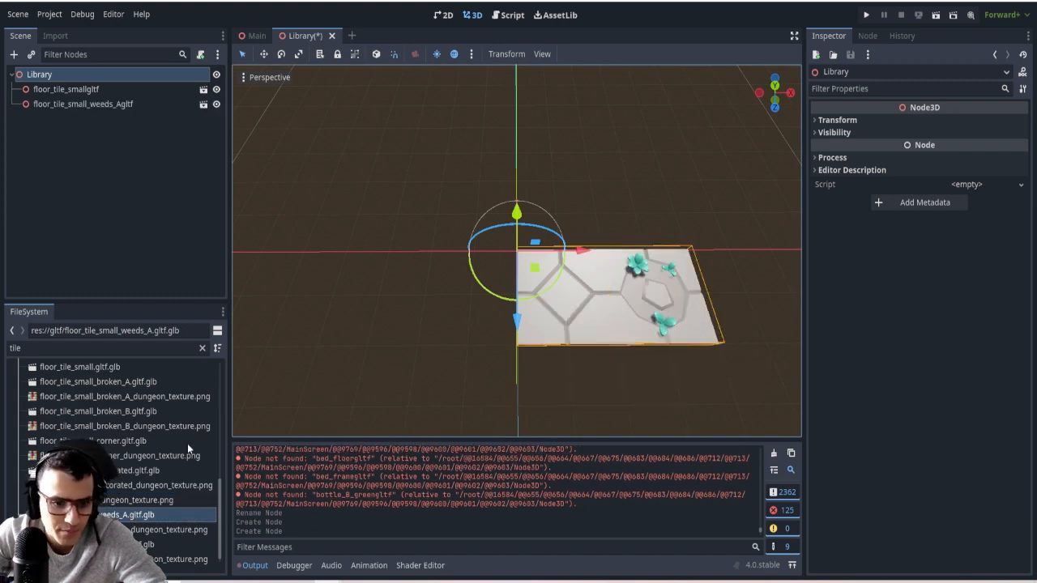
scroll(down, 3)
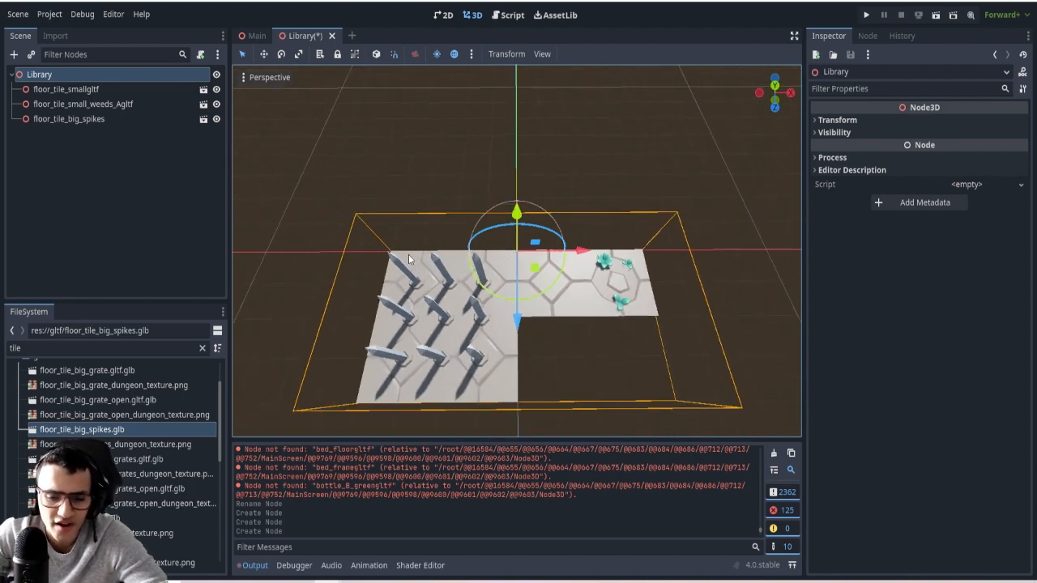
click(68, 120)
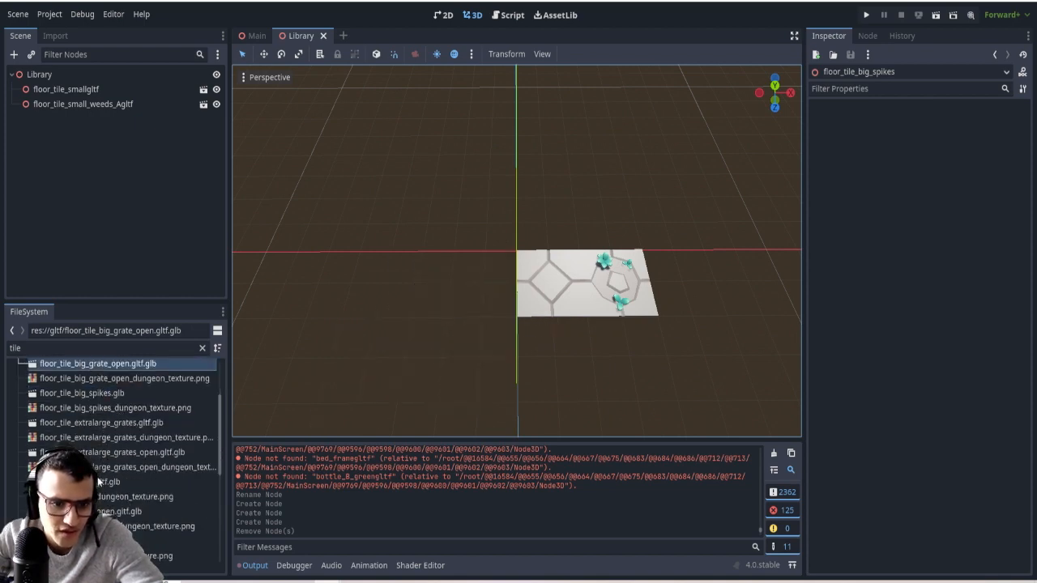
click(108, 483)
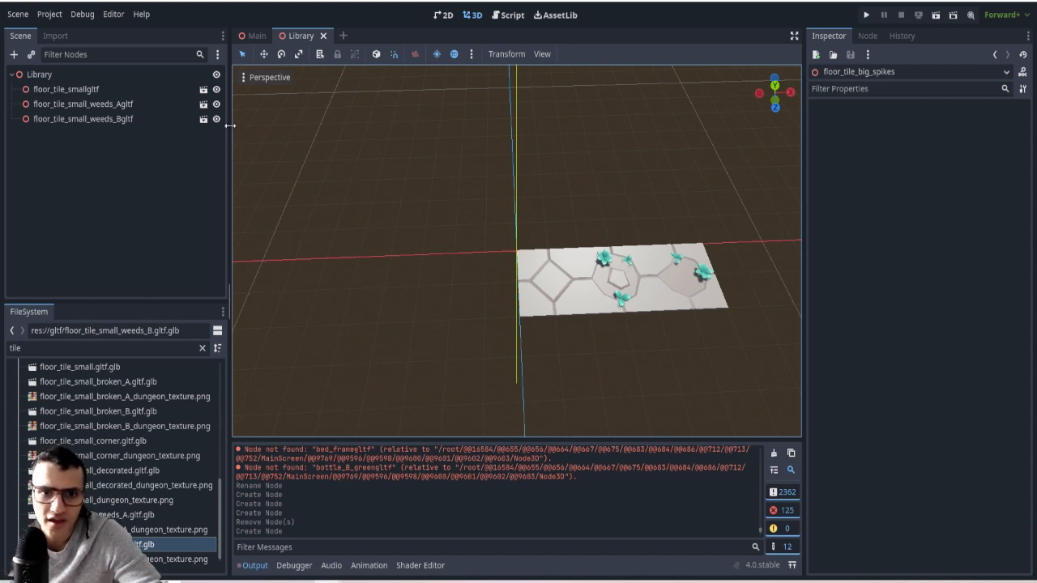
click(66, 90)
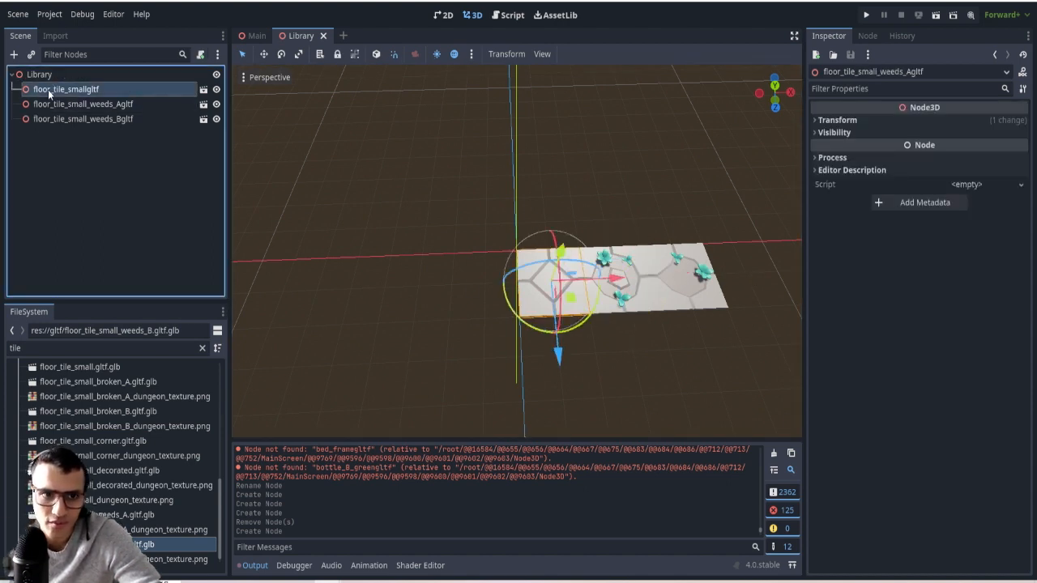
click(39, 75)
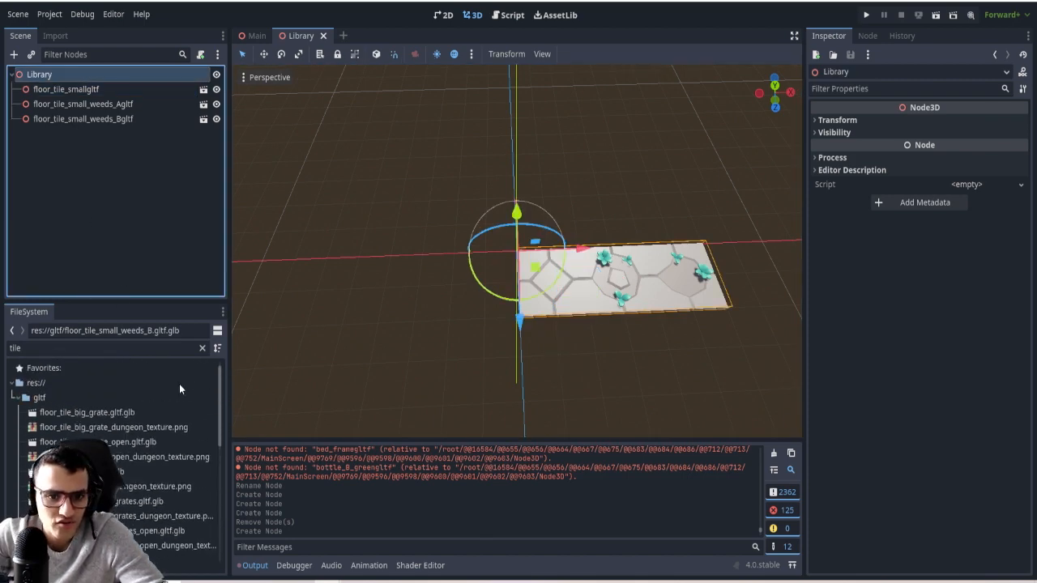
Export the Library scene via Scene > Export As > MeshLibrary to library1.tres.
click(201, 346)
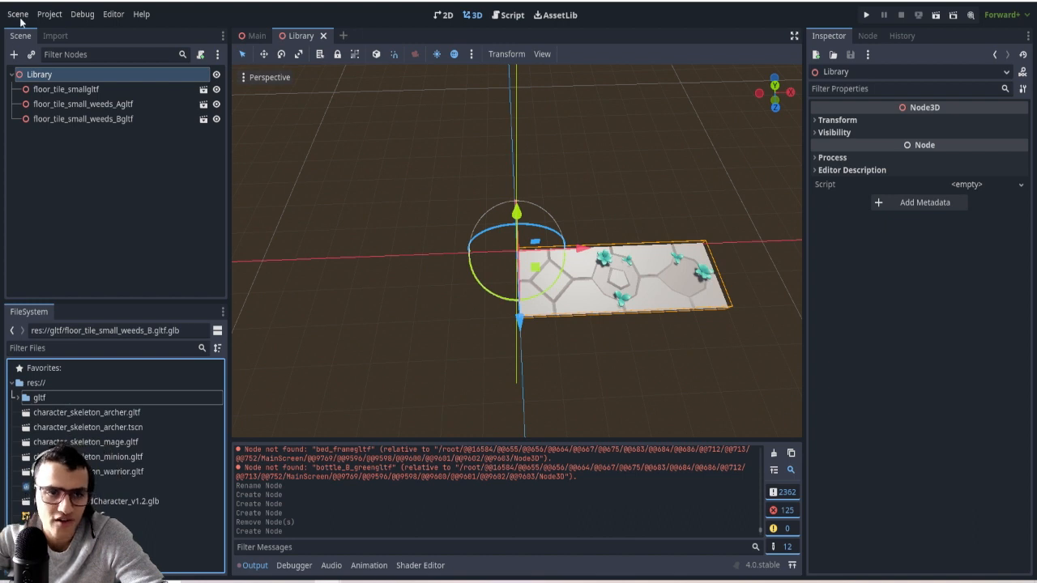
click(16, 13)
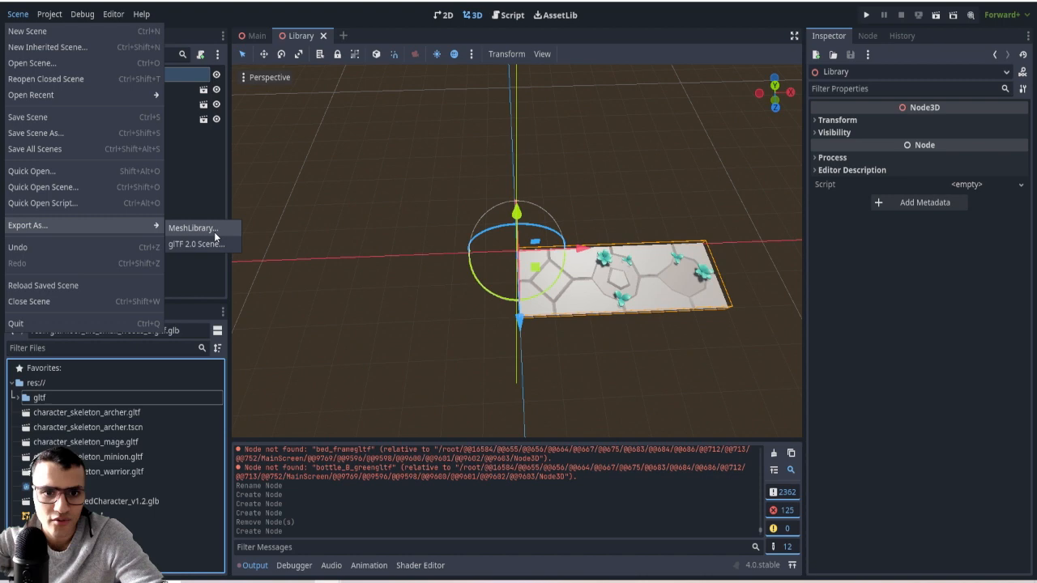
click(193, 227)
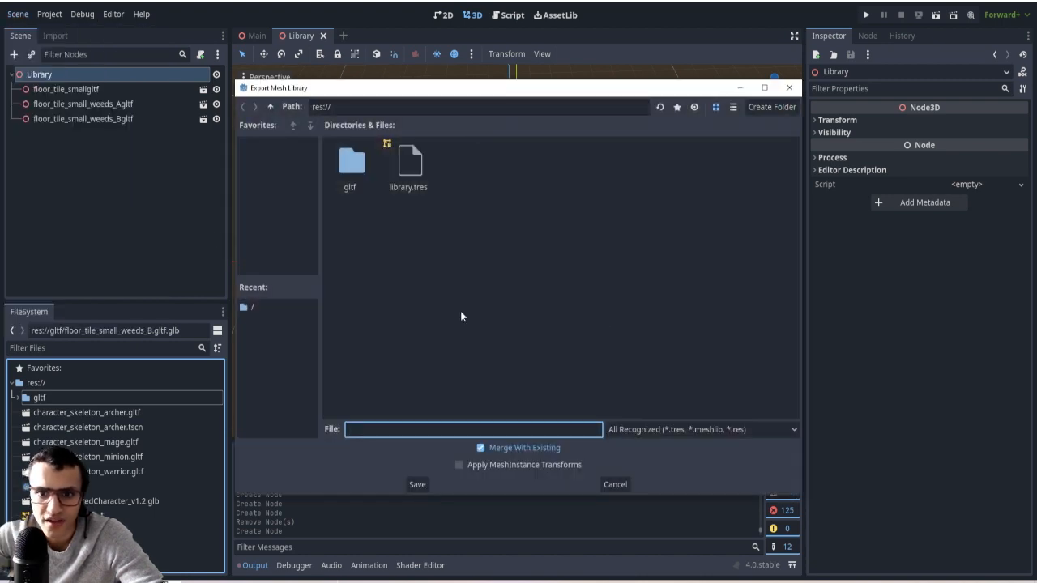
click(408, 162)
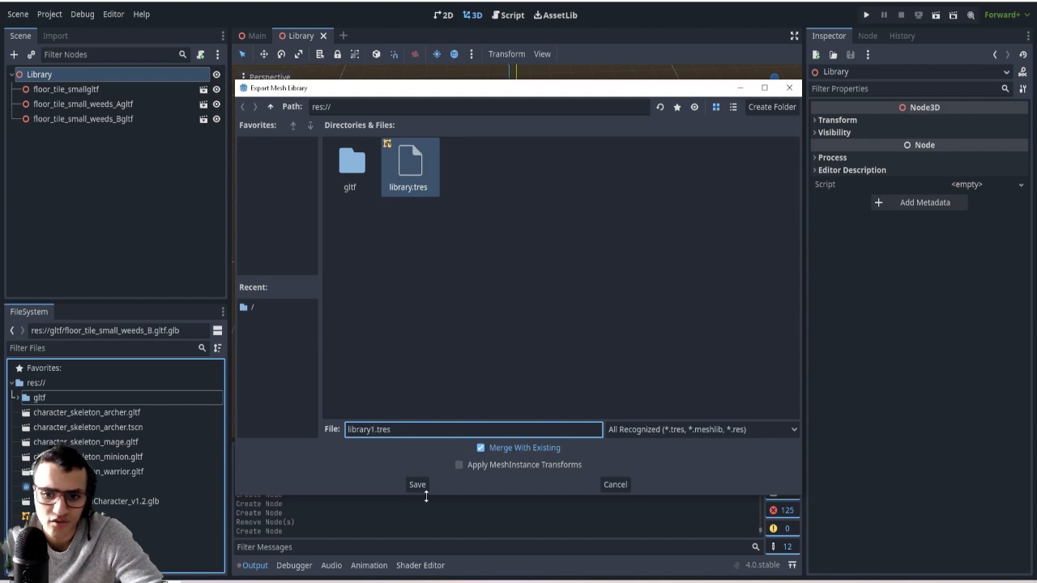
click(418, 484)
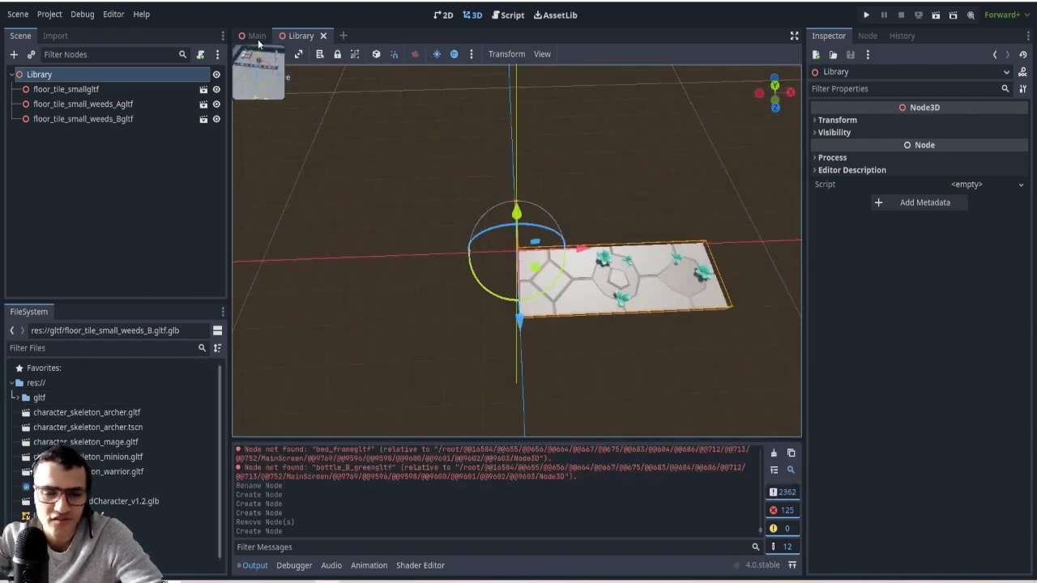
In the Main scene, add a GridMap node and assign library1.tres as its Mesh Library.
click(256, 36)
text(gri)
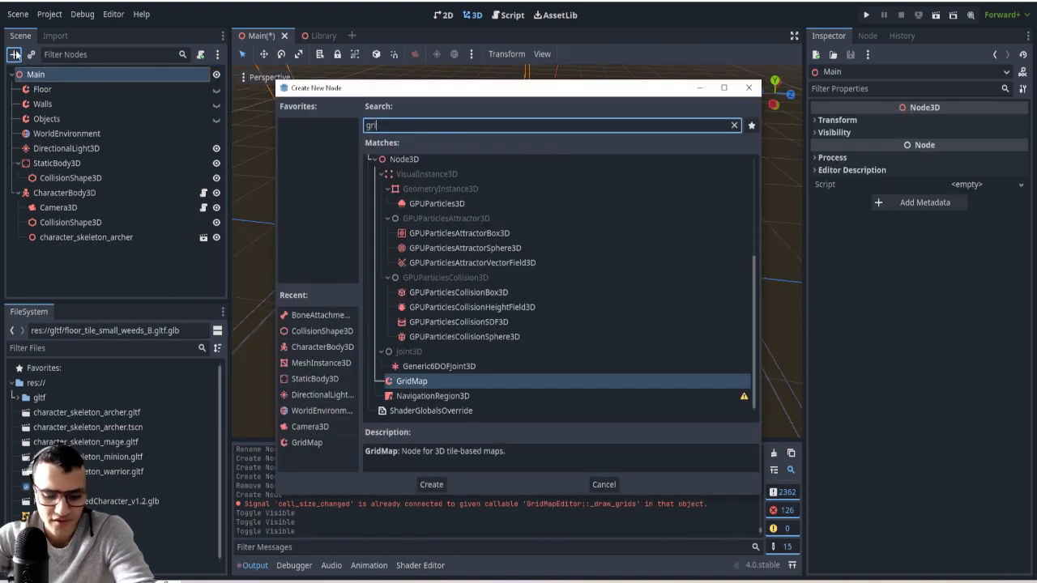
click(431, 484)
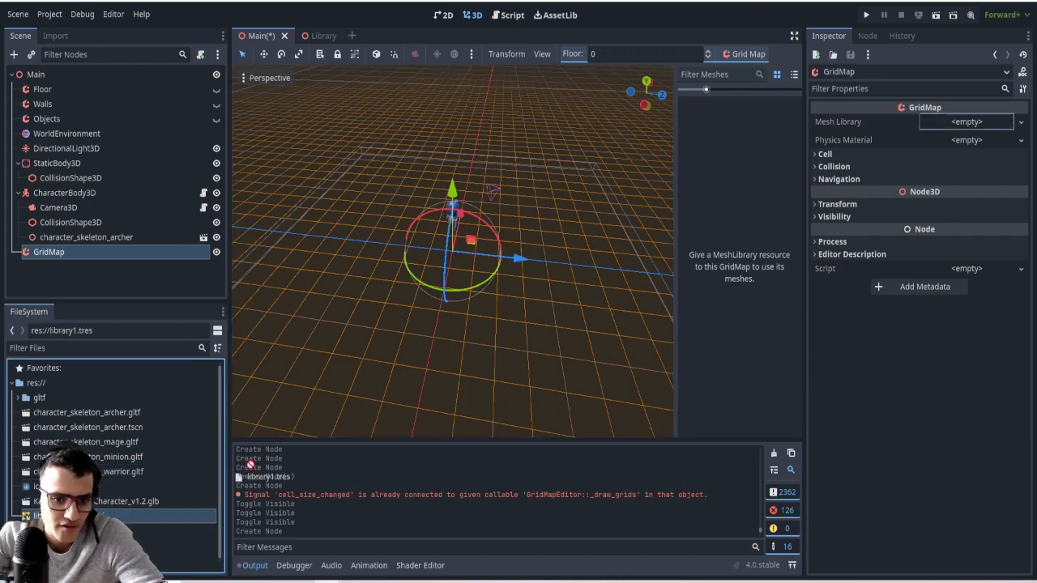
click(965, 122)
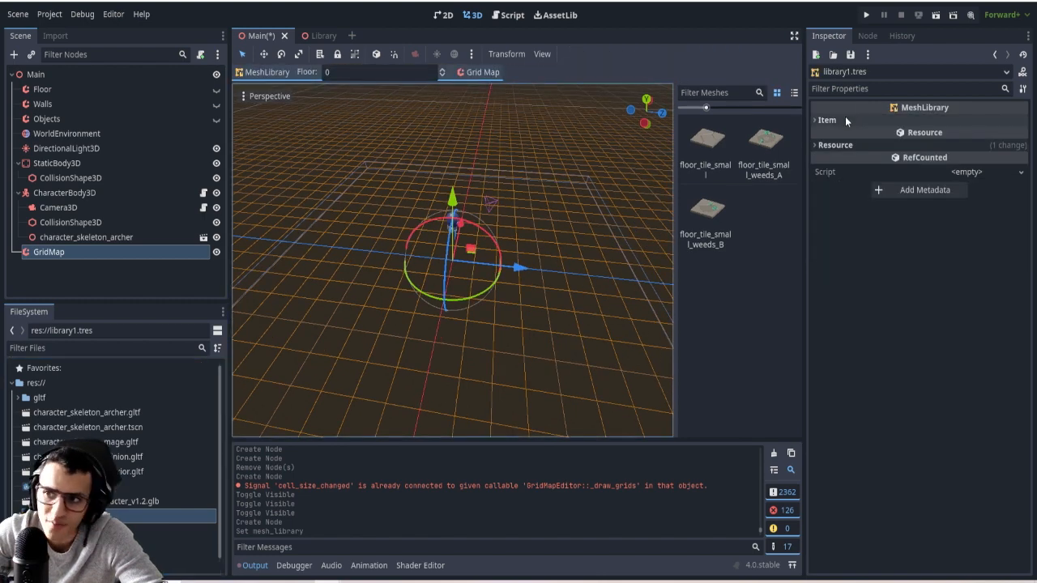
Paint a large rectangular floor with floor_tile_small from the GridMap palette.
click(826, 120)
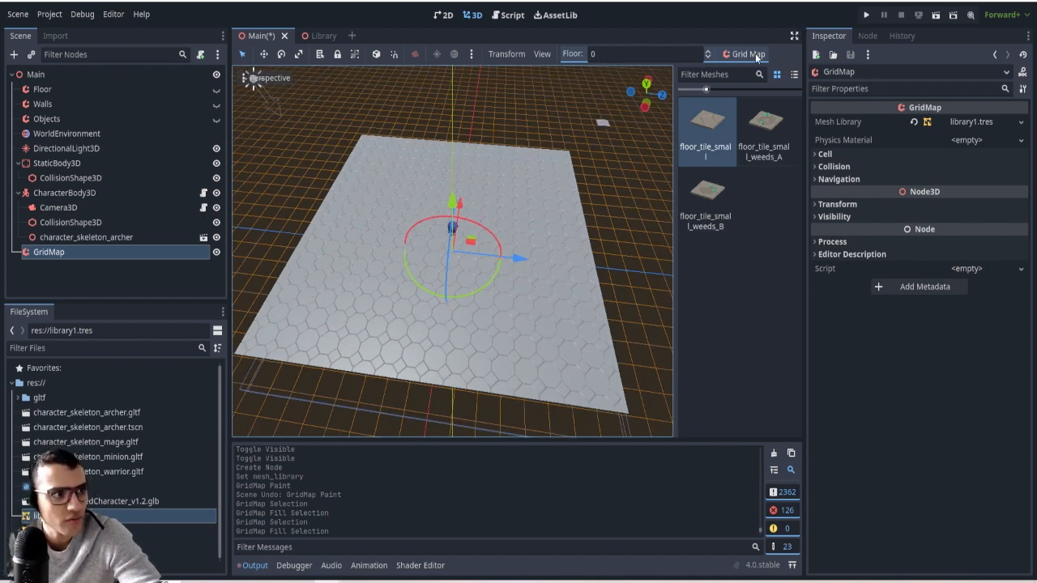
click(746, 53)
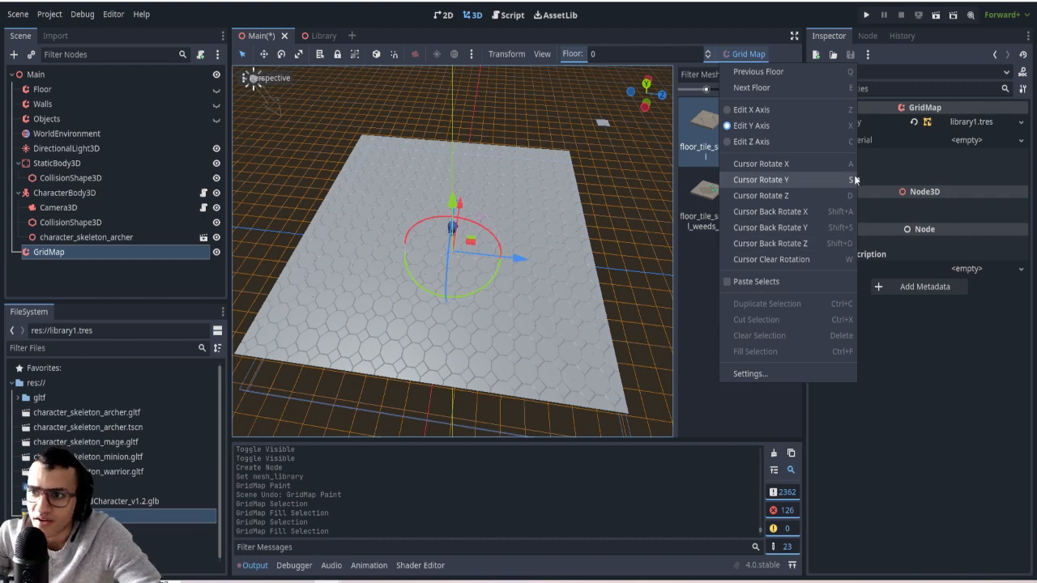
mouse_move(807, 175)
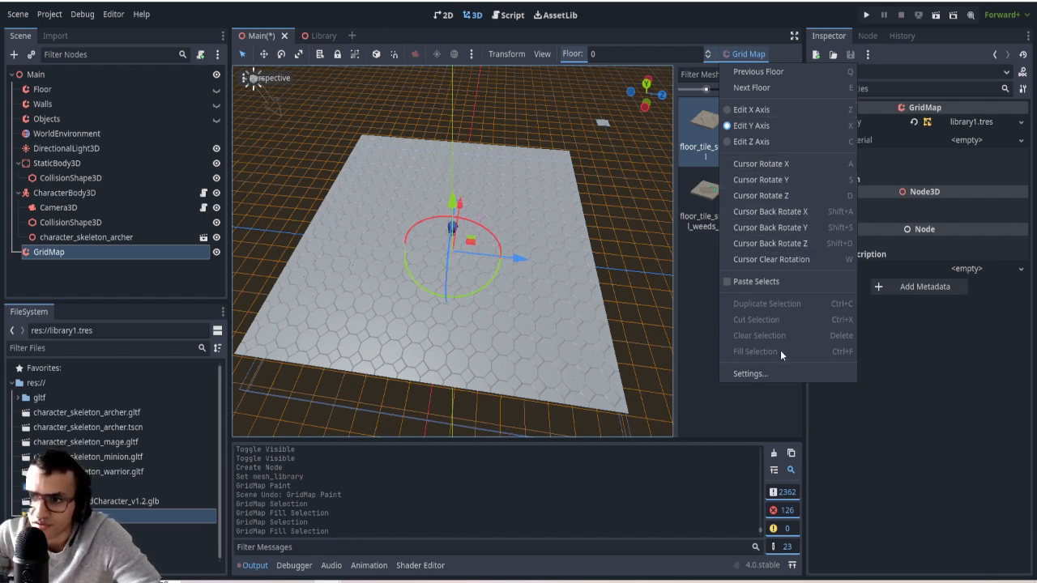
mouse_move(784, 318)
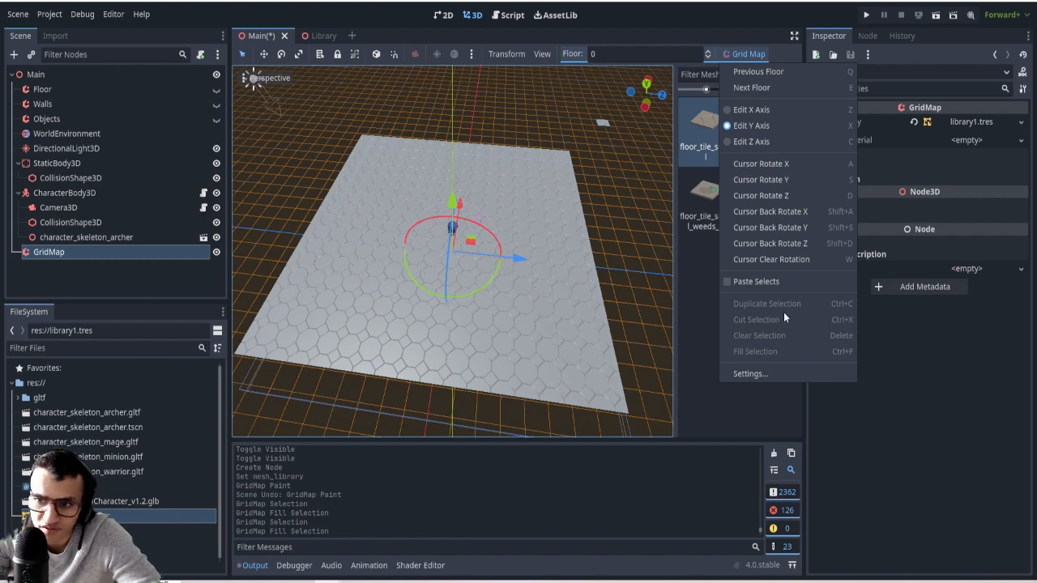
mouse_move(786, 282)
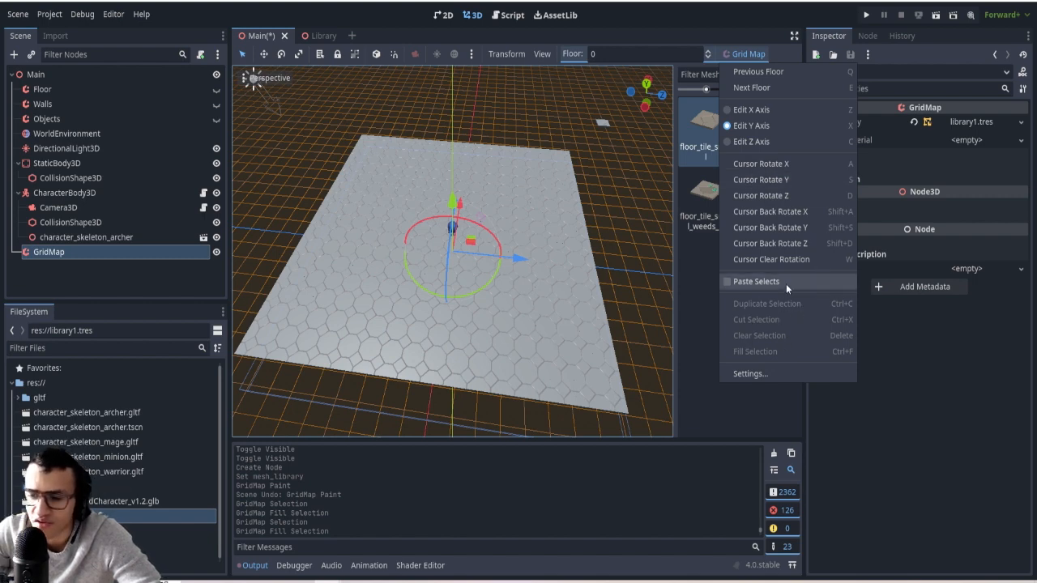
click(684, 282)
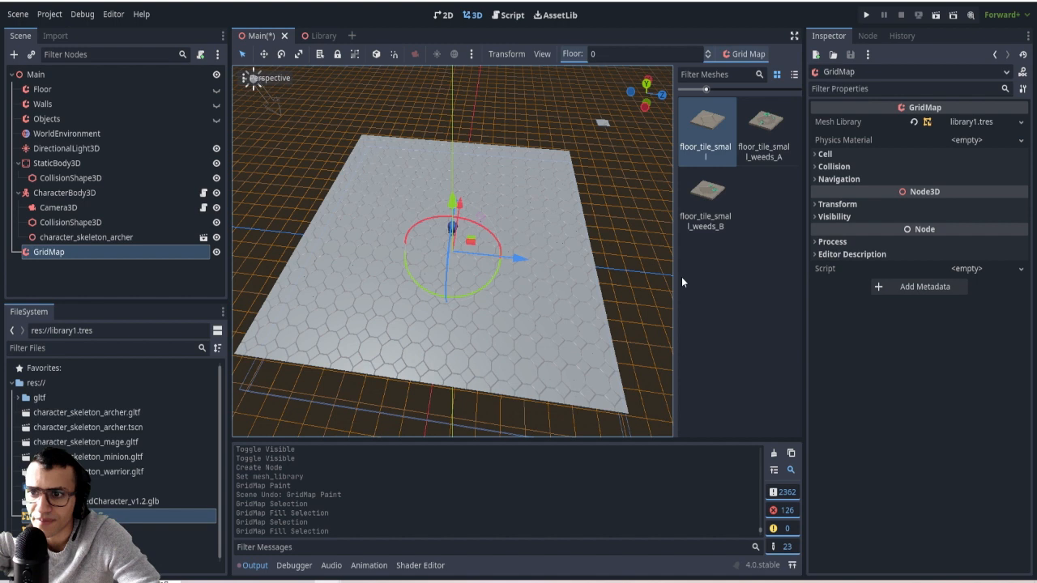